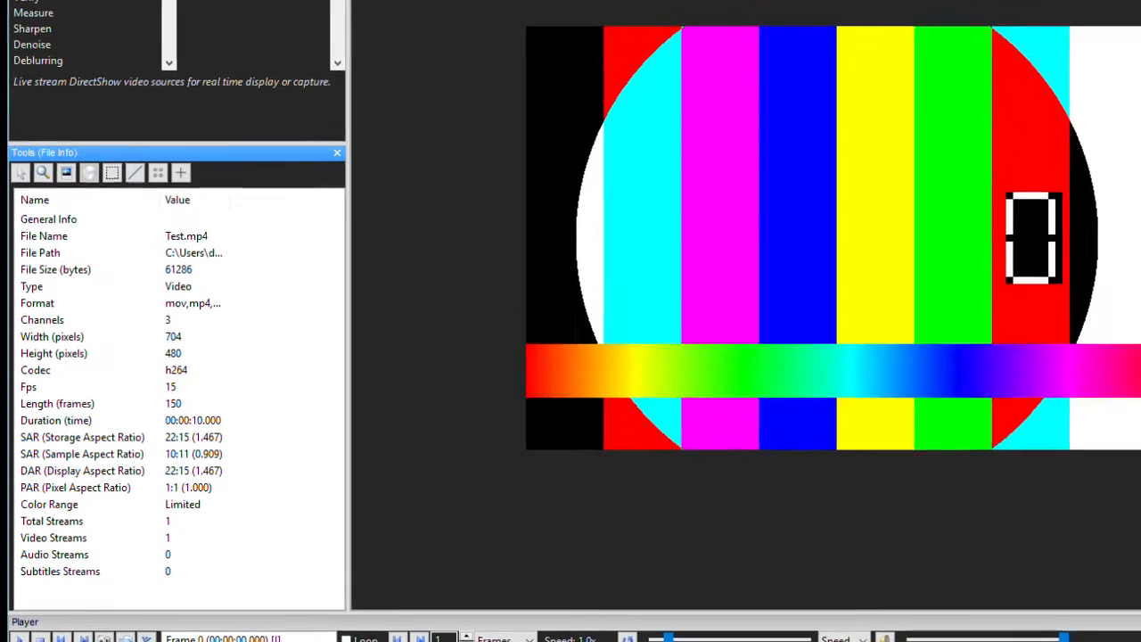
- Bring up the Advanced File Info summary for Test.mp4 (avc1, 4:3 DAR, 10:11 PAR)
left_click(89, 170)
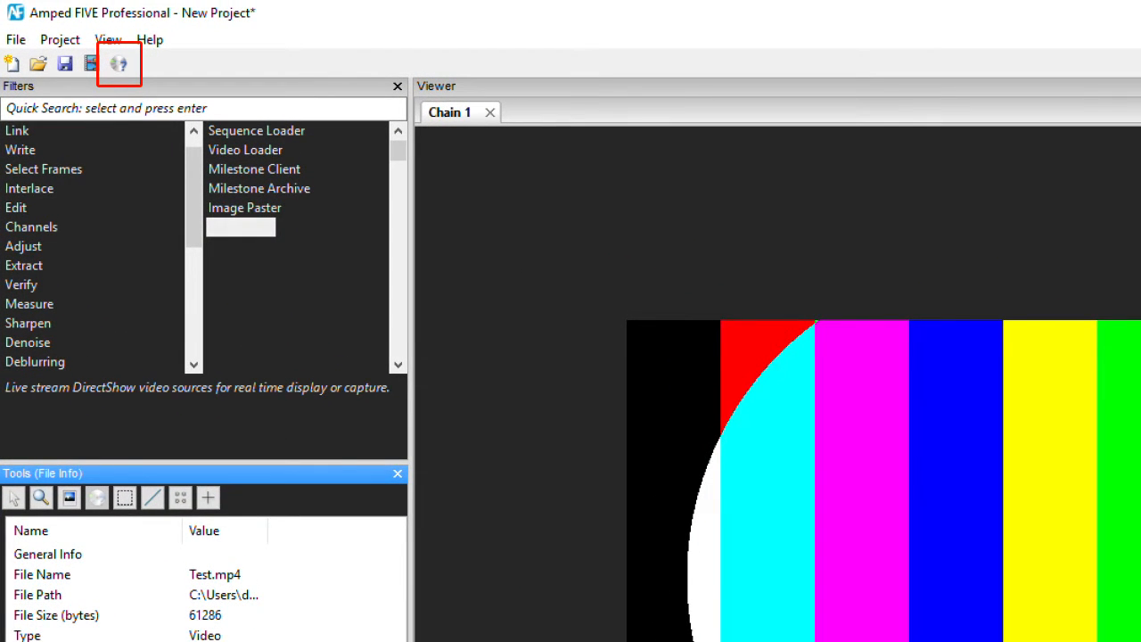
left_click(118, 64)
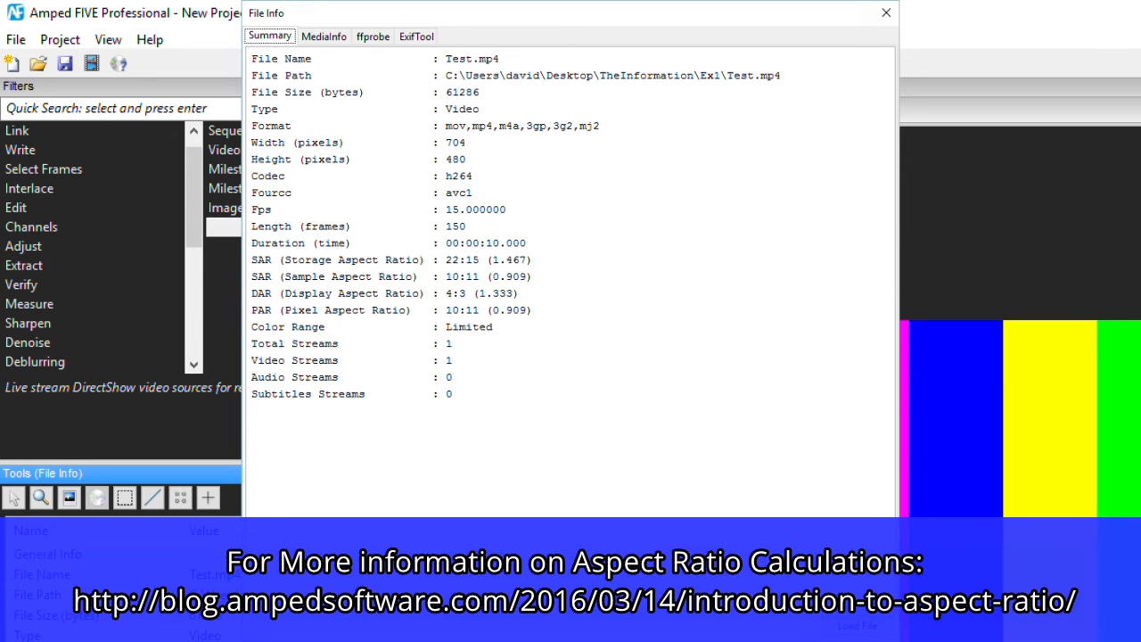
- Show the MediaInfo report: MPEG-4, AVC High 4:4:4 Predictive, 704×480 at 15 fps
left_click(322, 35)
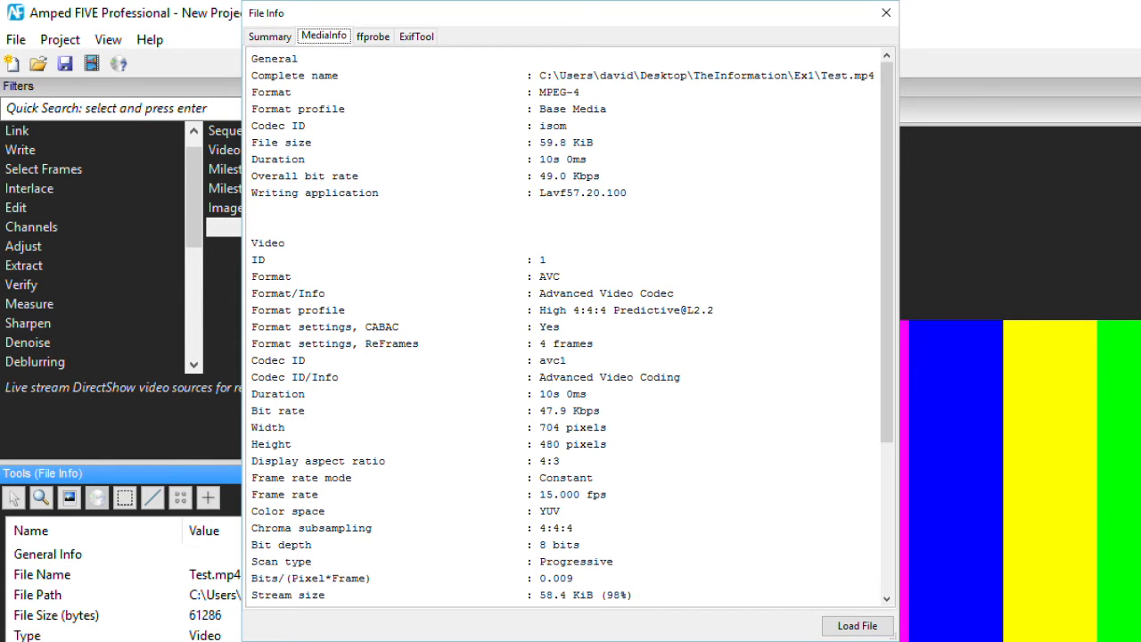
- Show the ffprobe stream report confirming h264 and 10:11 sample aspect ratio
left_click(373, 35)
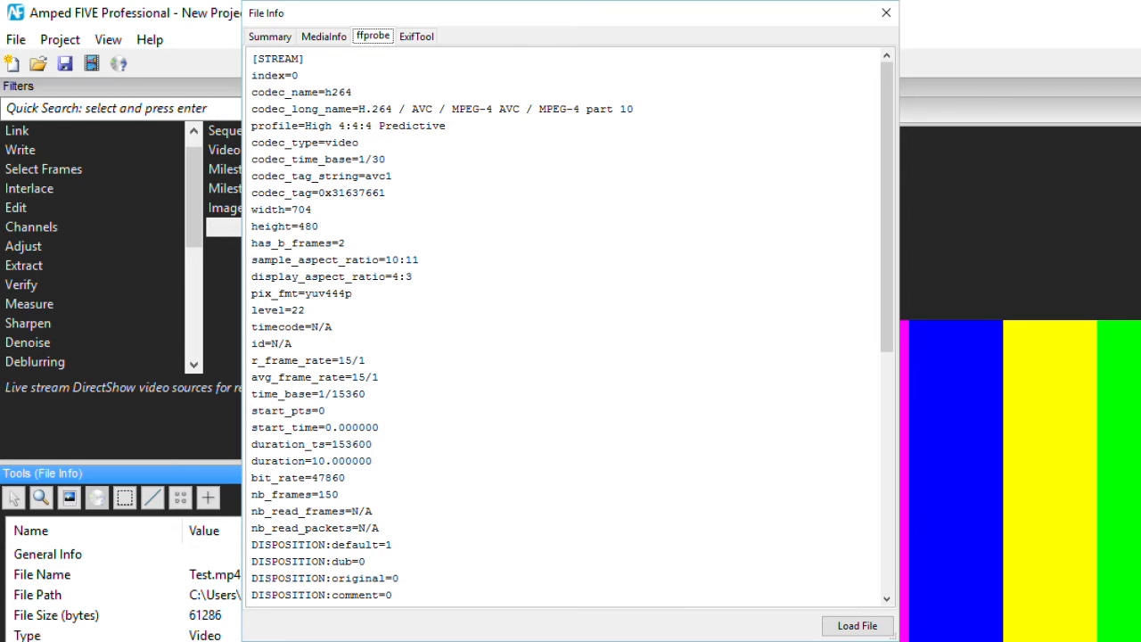
- Show the ExifTool report: MP4 Base Media v1, 10.00 s duration and file dates
left_click(416, 36)
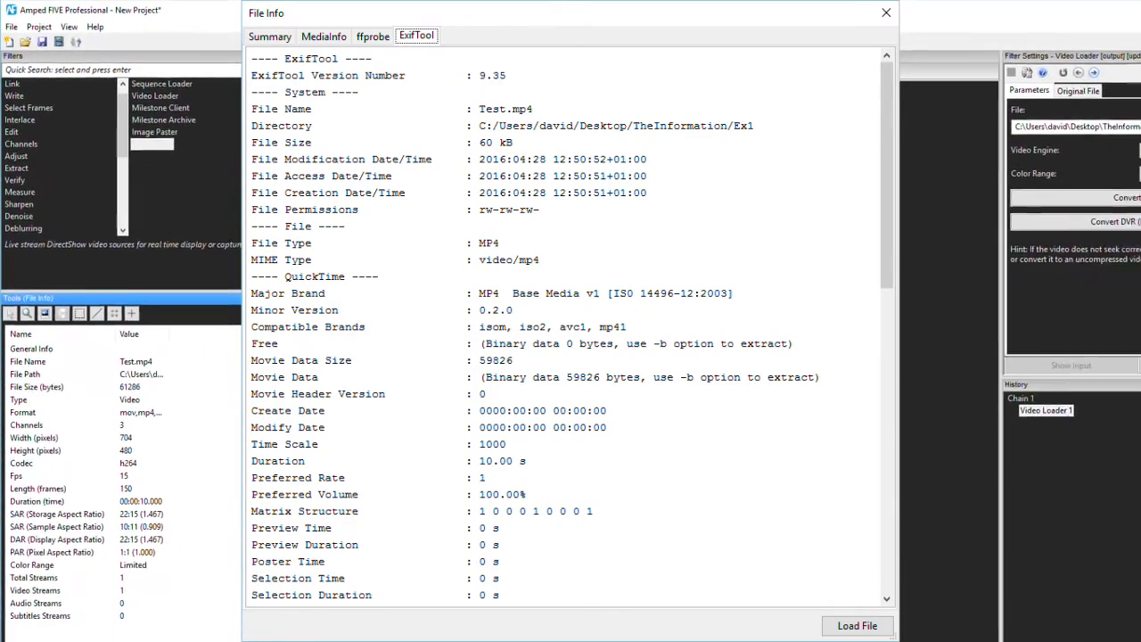
- Close File Info to proceed to a third chain with the 11_Camera11 CCTV footage
left_click(885, 13)
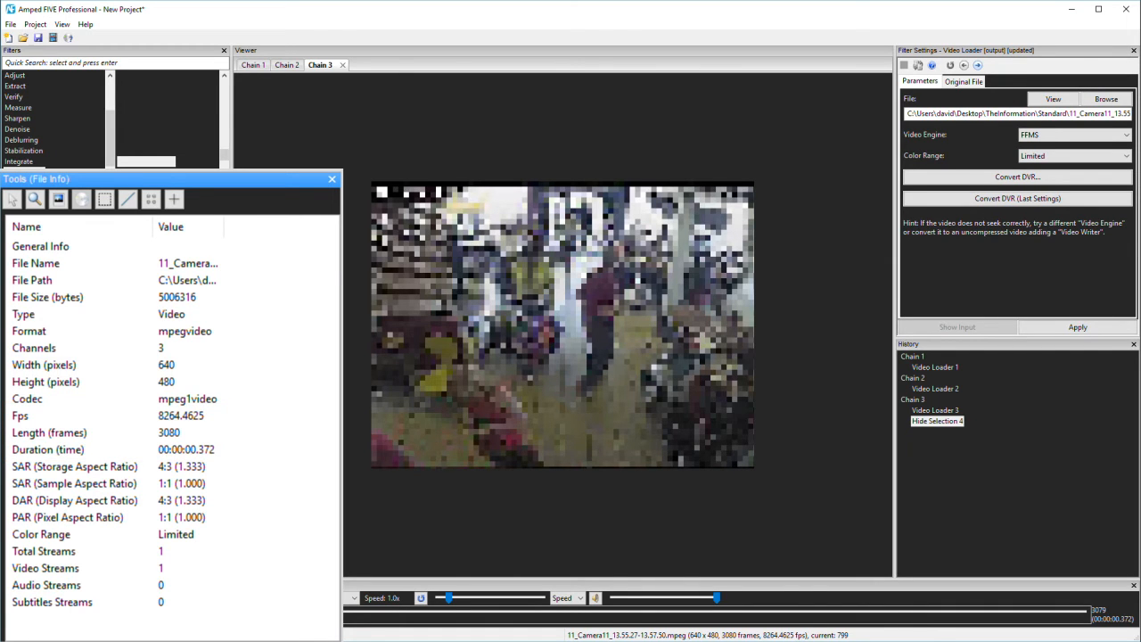
- Review the Camera11 MPEG's MediaInfo (640×480, 23.976 fps) and close the dialog
left_click(36, 197)
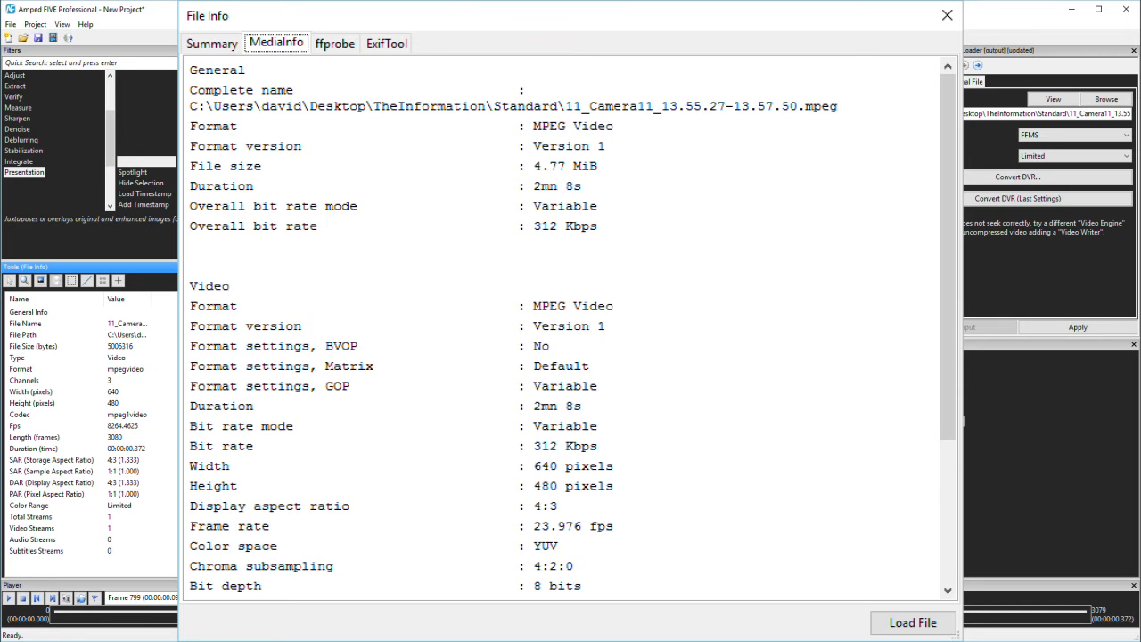
left_click(947, 14)
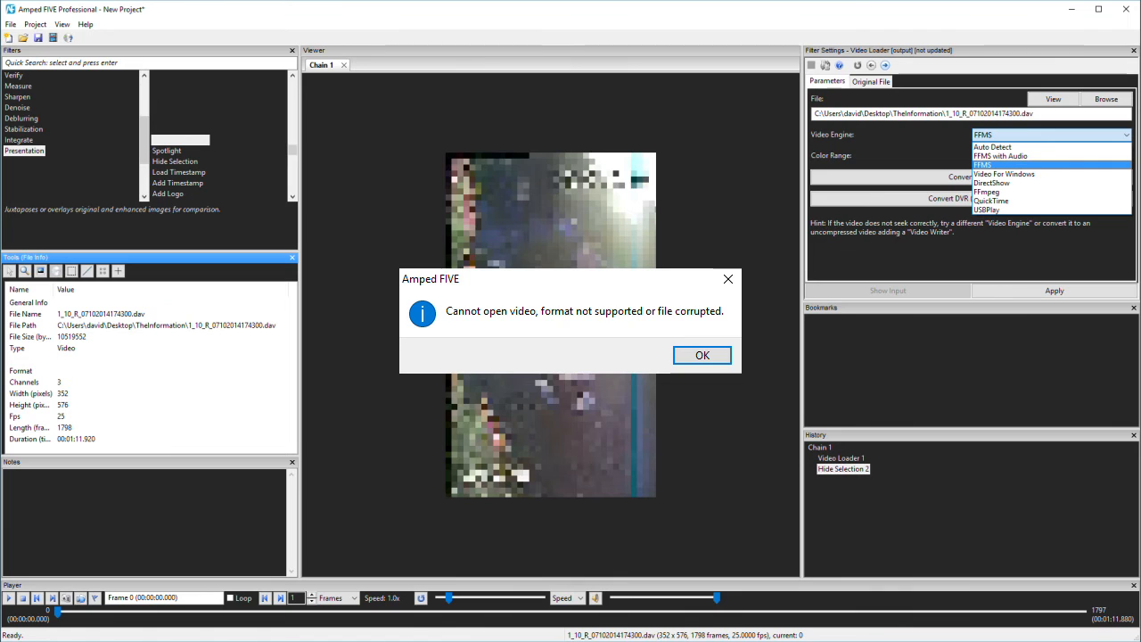
- Dismiss the cannot-open-video error and start converting the .dav file, copy-stream or transcode
left_click(703, 355)
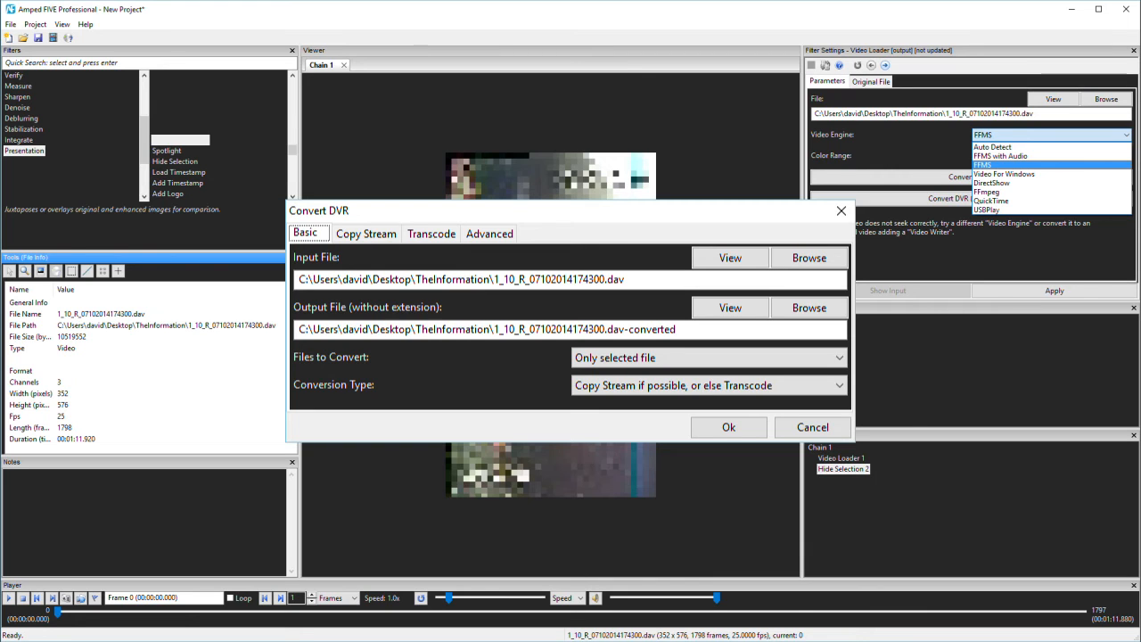
left_click(728, 428)
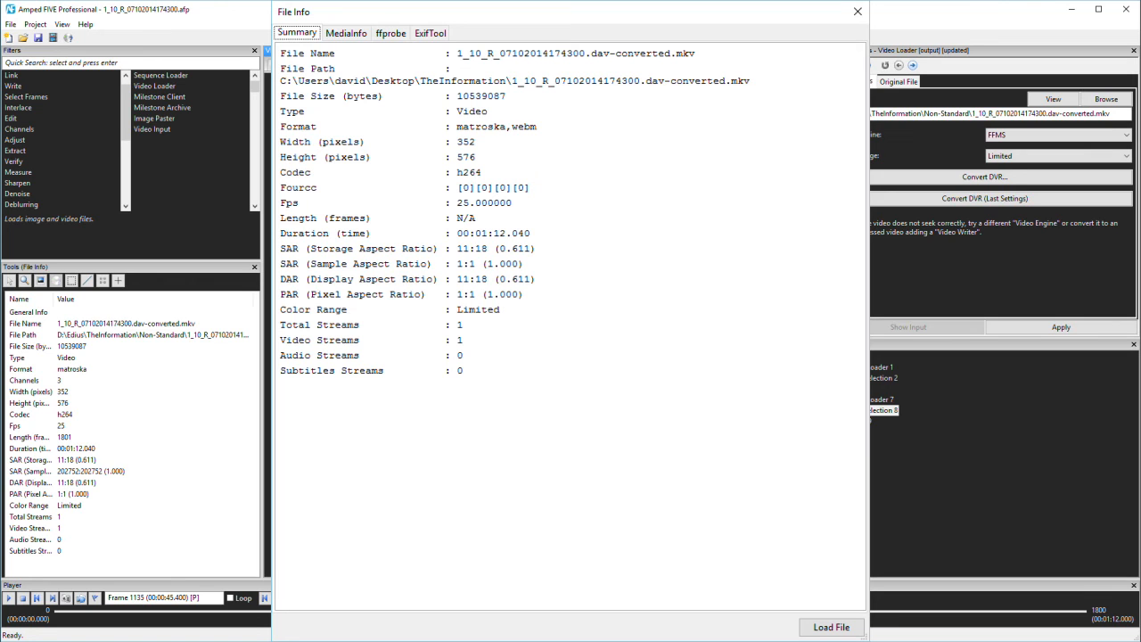
- Review the converted MKV's MediaInfo and ffprobe reports (h264, 352×576, 25 fps), then return to Chain 2
left_click(346, 32)
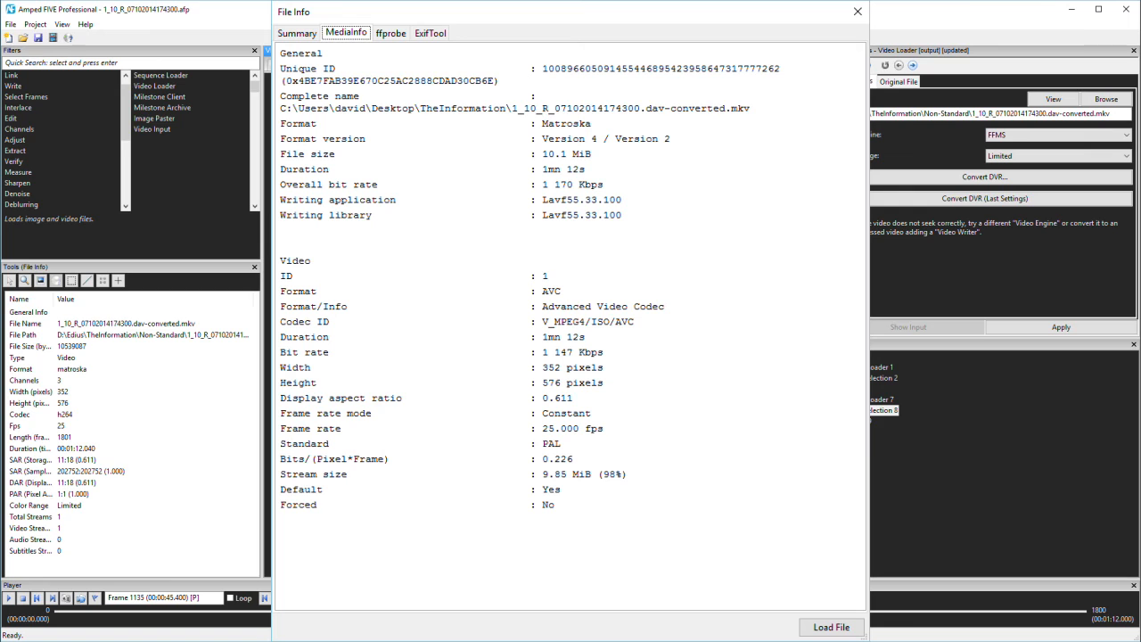
left_click(390, 32)
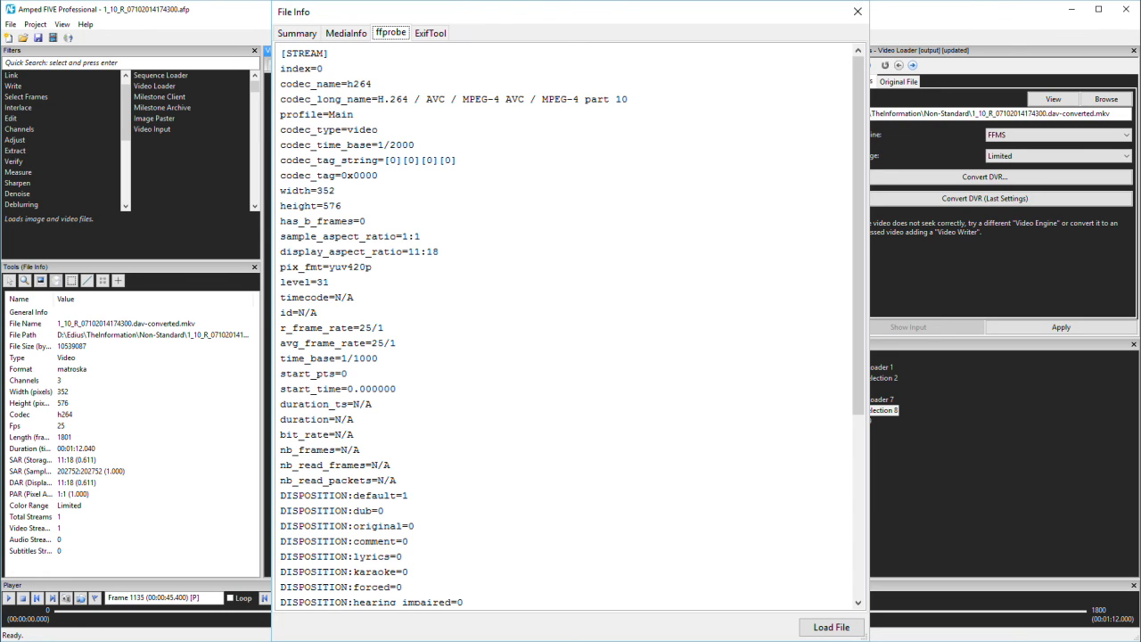
left_click(855, 10)
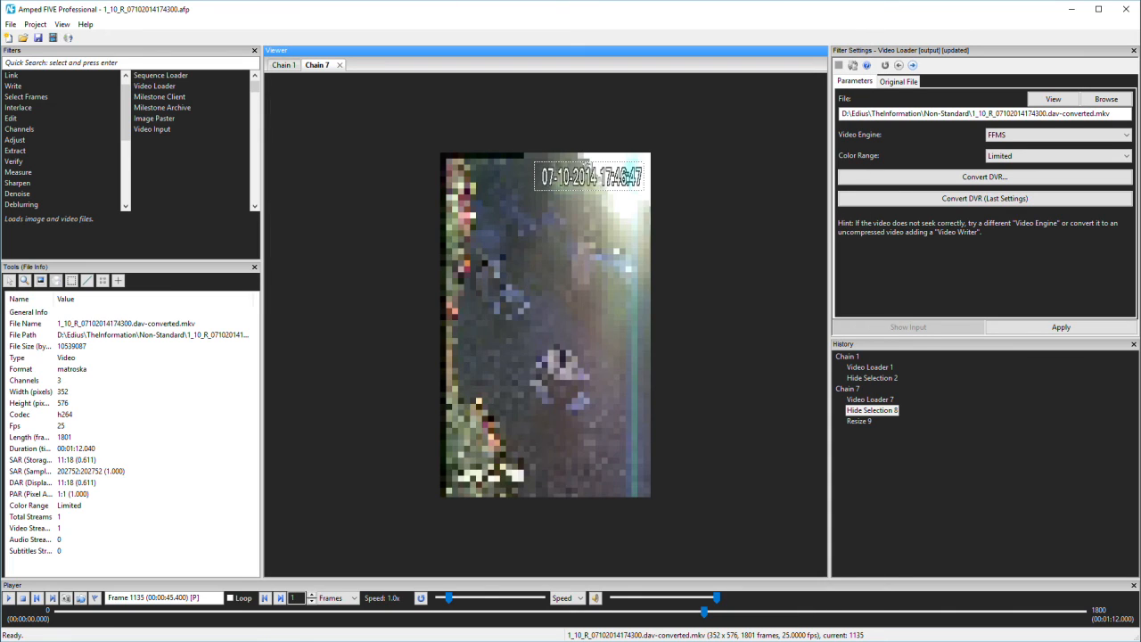